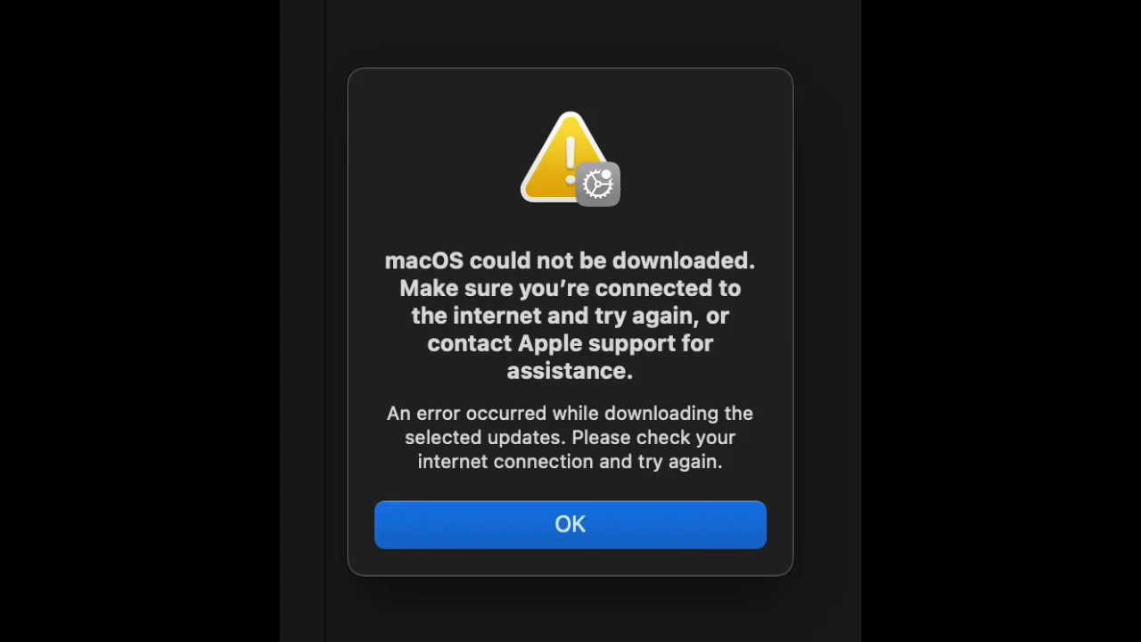
Dismiss the 'macOS could not be downloaded' alert with OK.
click(569, 524)
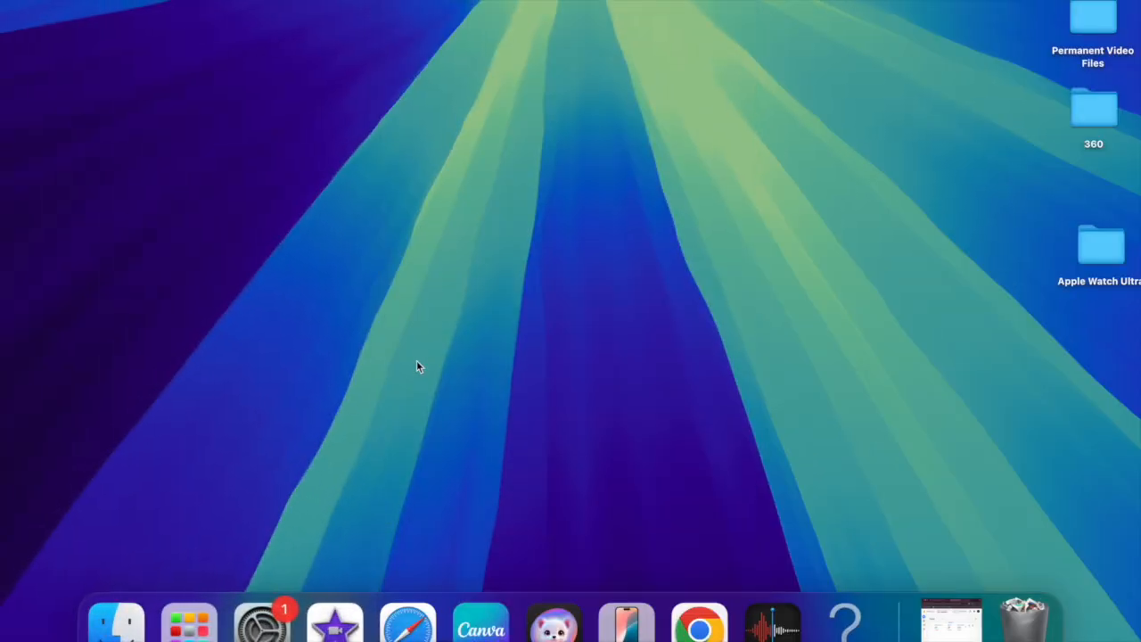
mouse_move(321, 611)
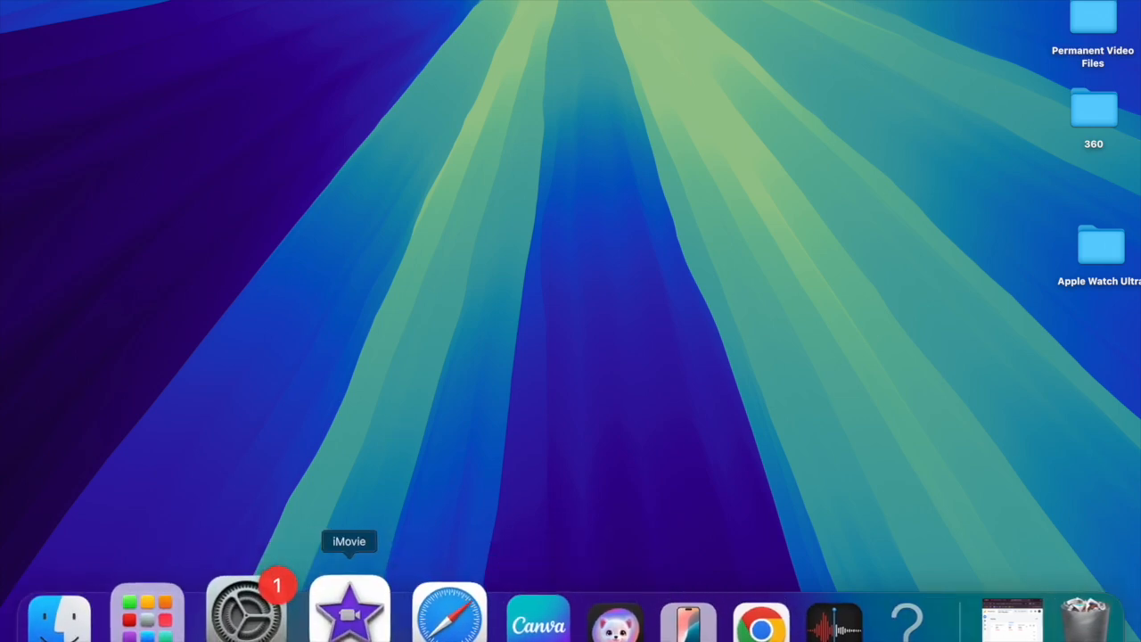
mouse_move(262, 598)
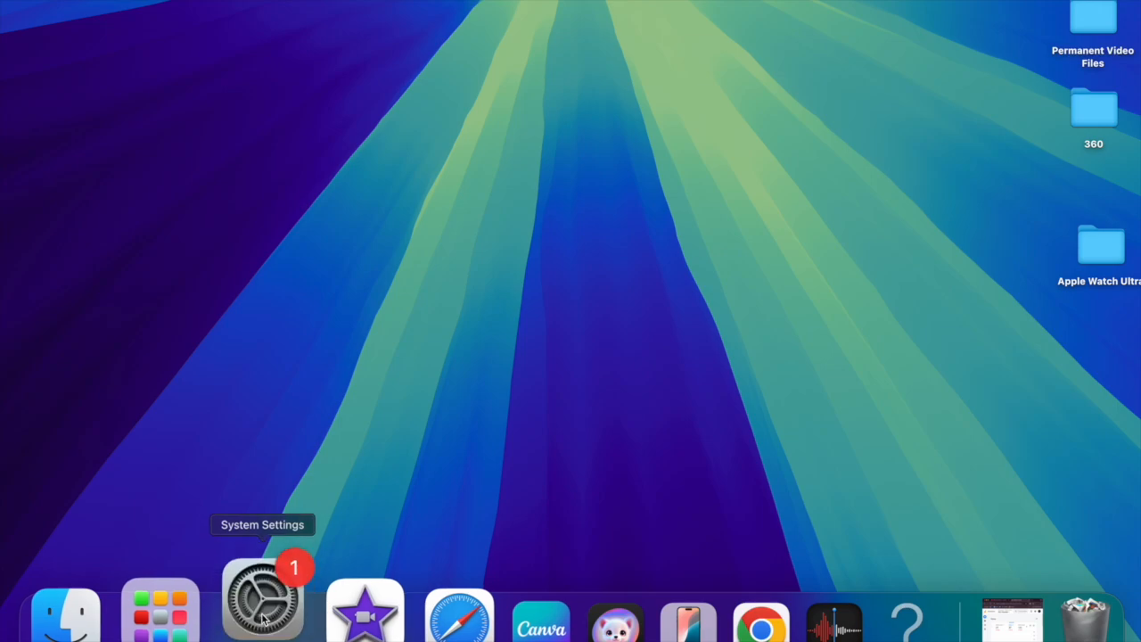
Launch System Settings from the Dock, landing on the General pane.
click(262, 597)
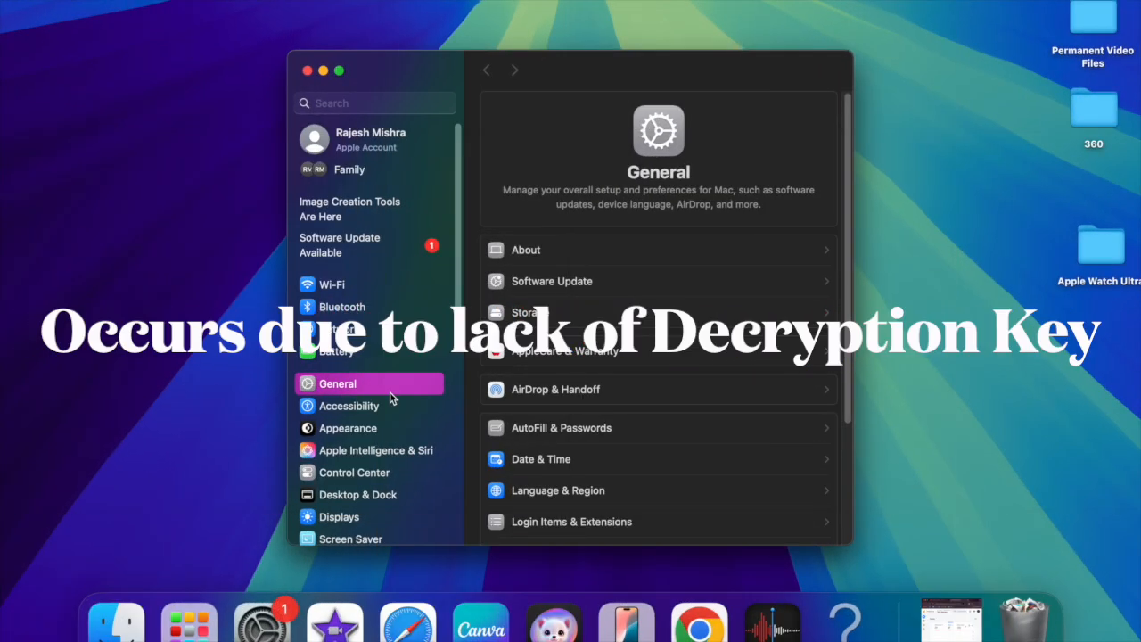
mouse_move(544, 290)
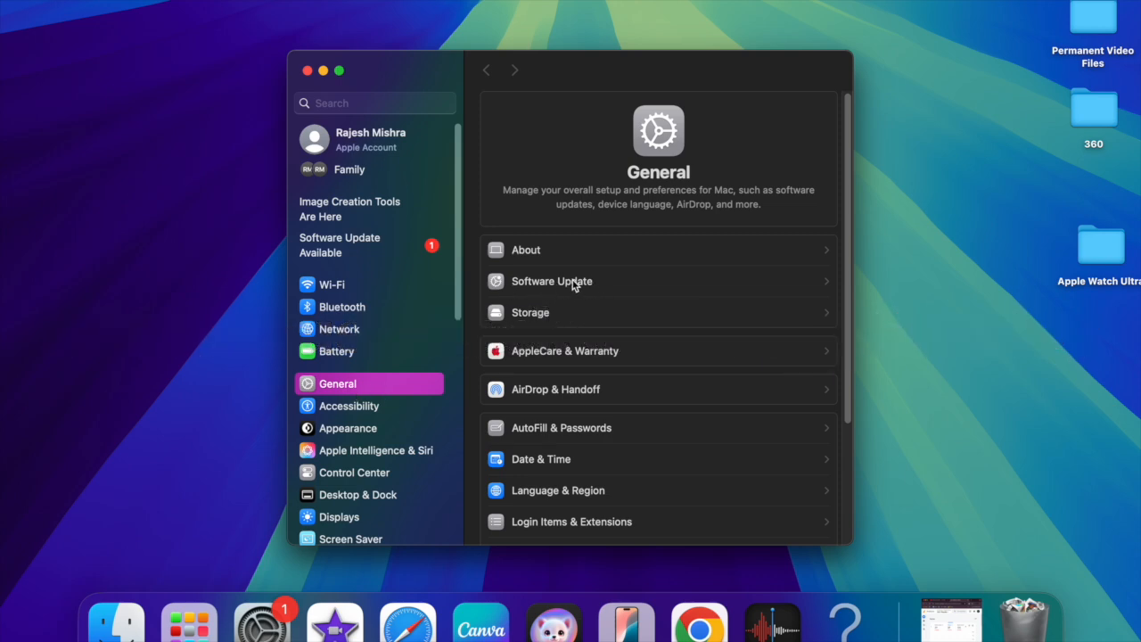
Open Software Update to see the macOS Sequoia 15.4 Release Candidate (2.21 GB).
click(551, 281)
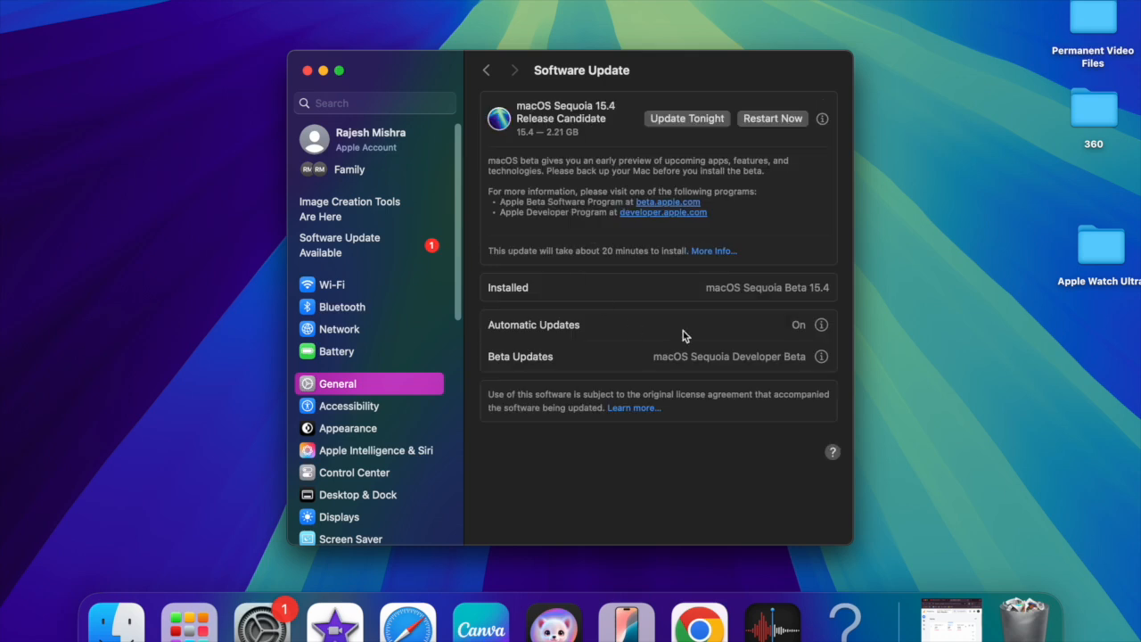
mouse_move(825, 259)
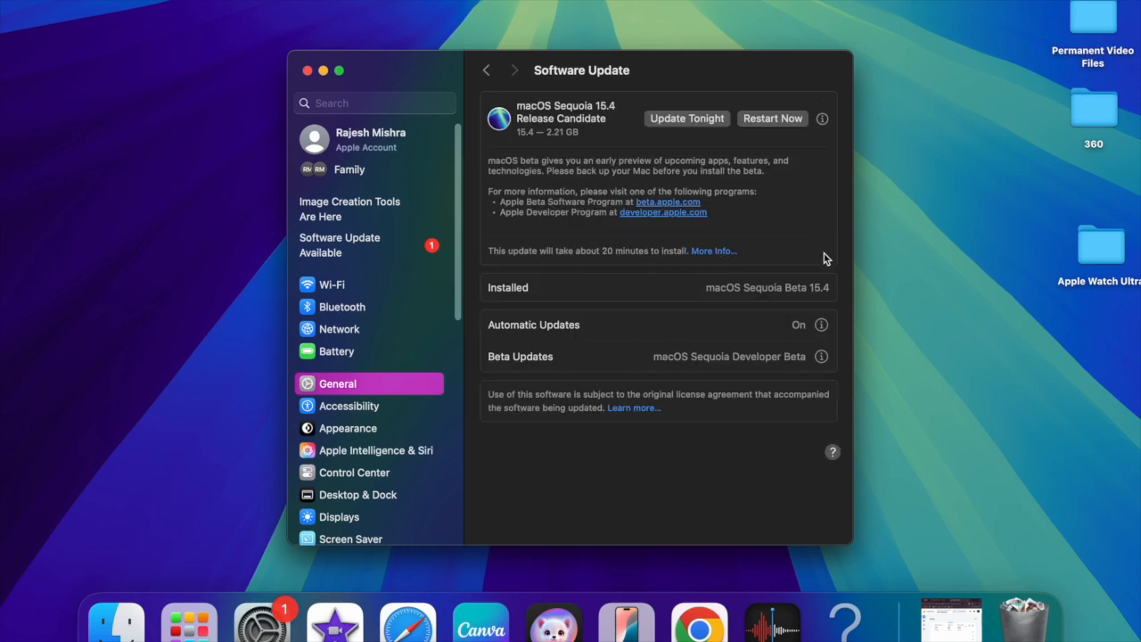
mouse_move(863, 228)
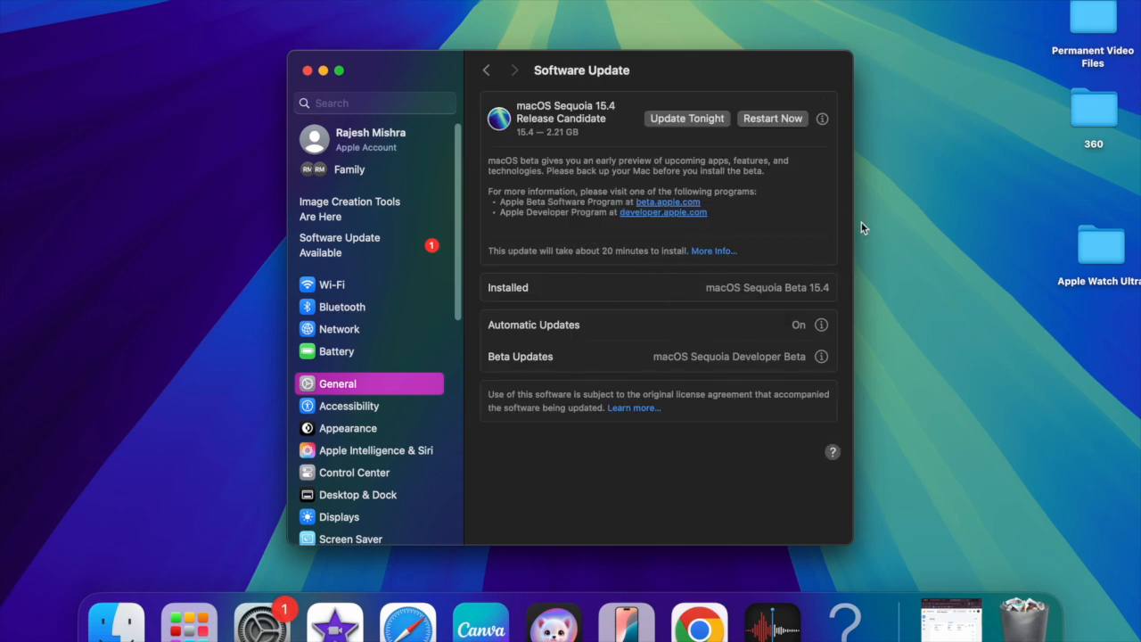
mouse_move(486, 239)
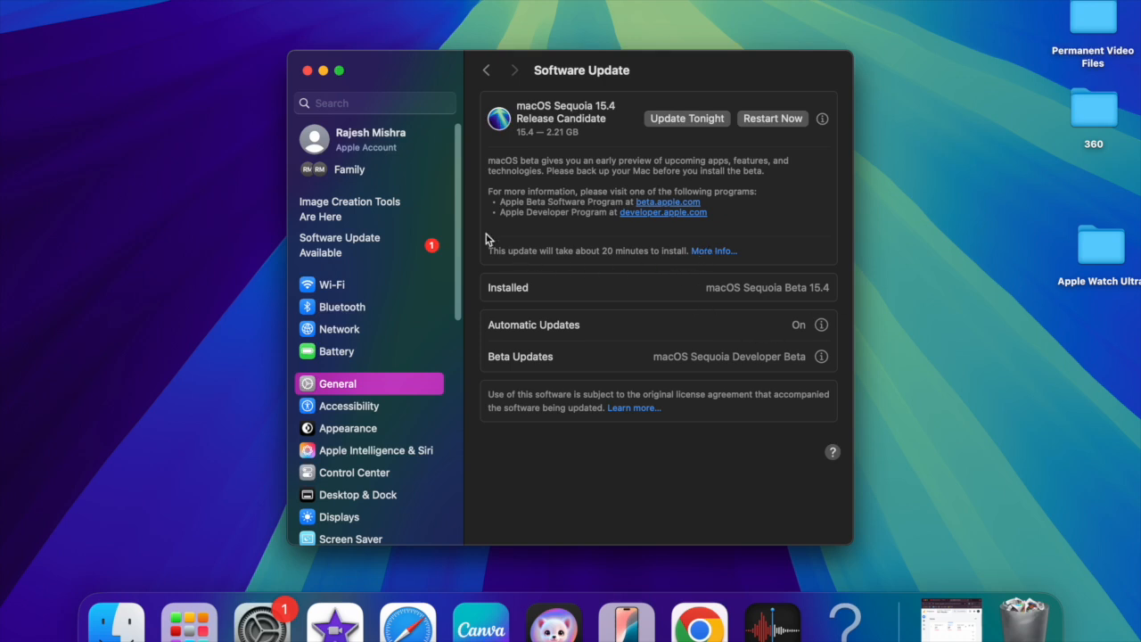
mouse_move(613, 221)
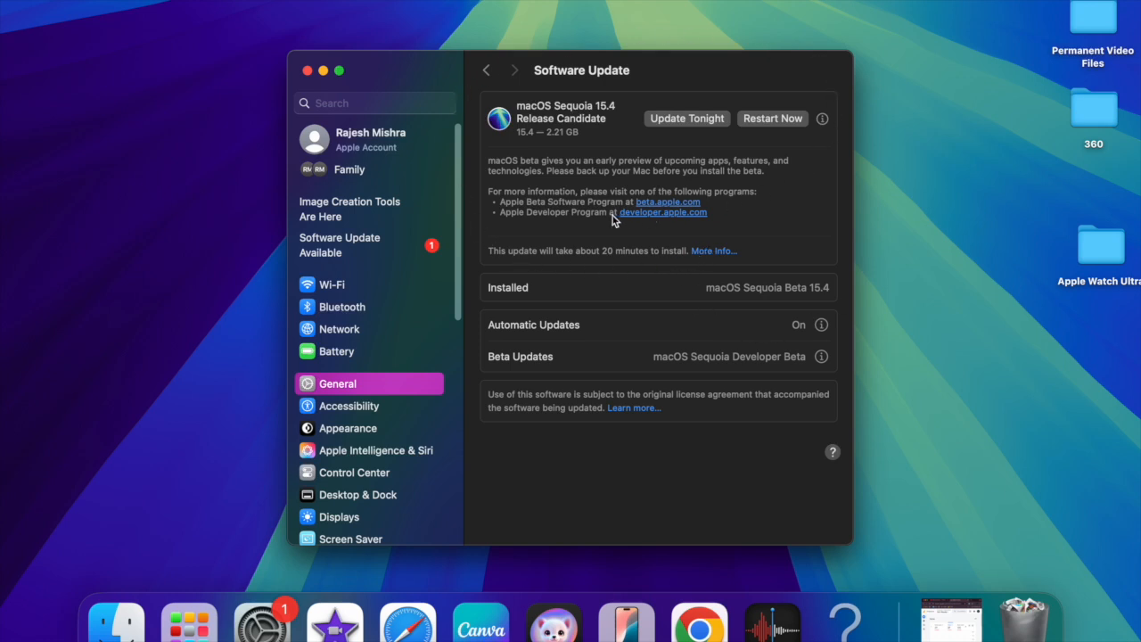
mouse_move(506, 245)
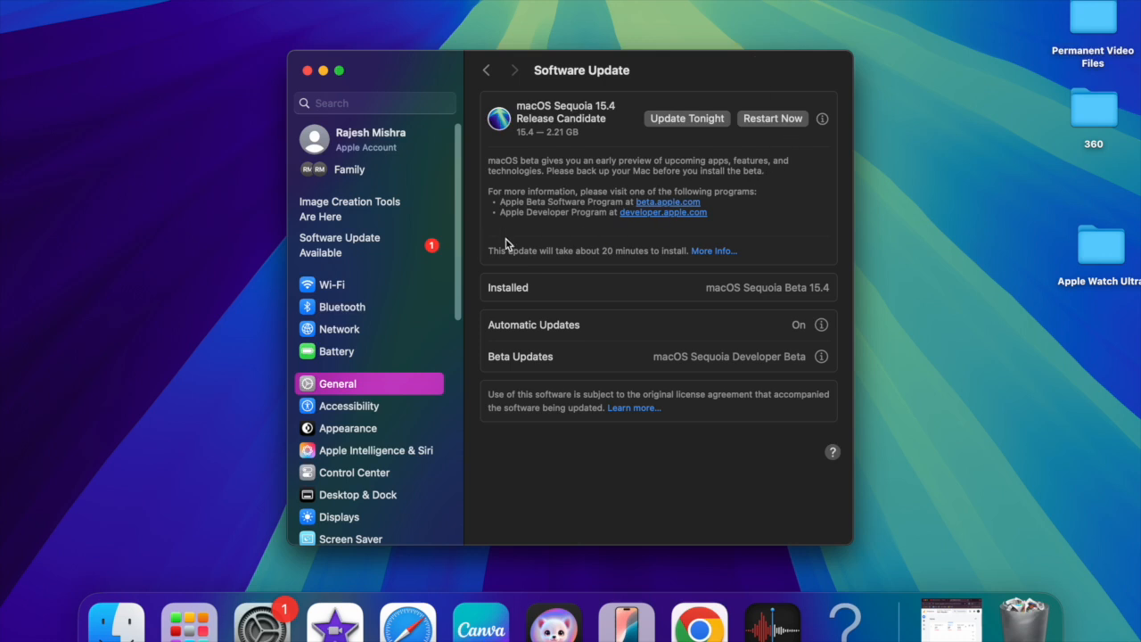
mouse_move(771, 131)
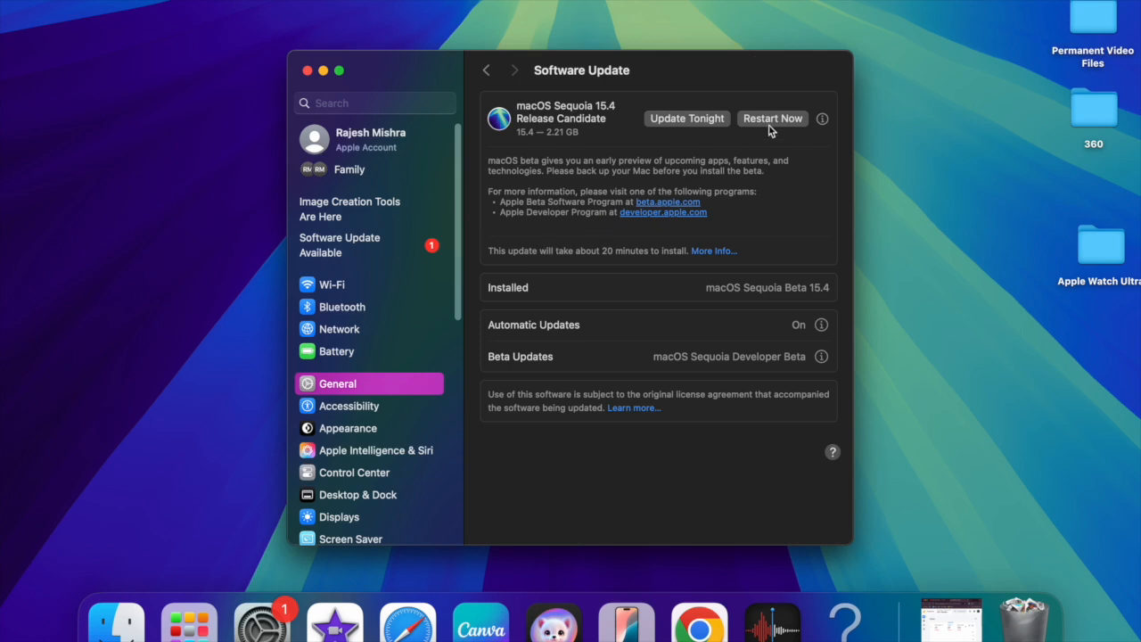
mouse_move(619, 236)
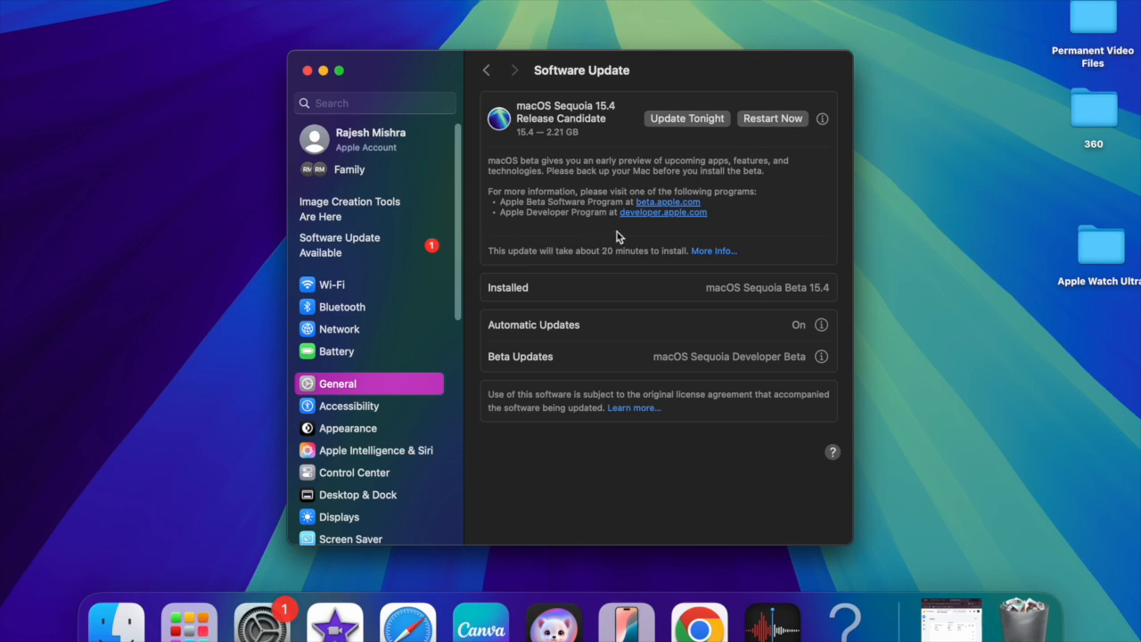
mouse_move(786, 76)
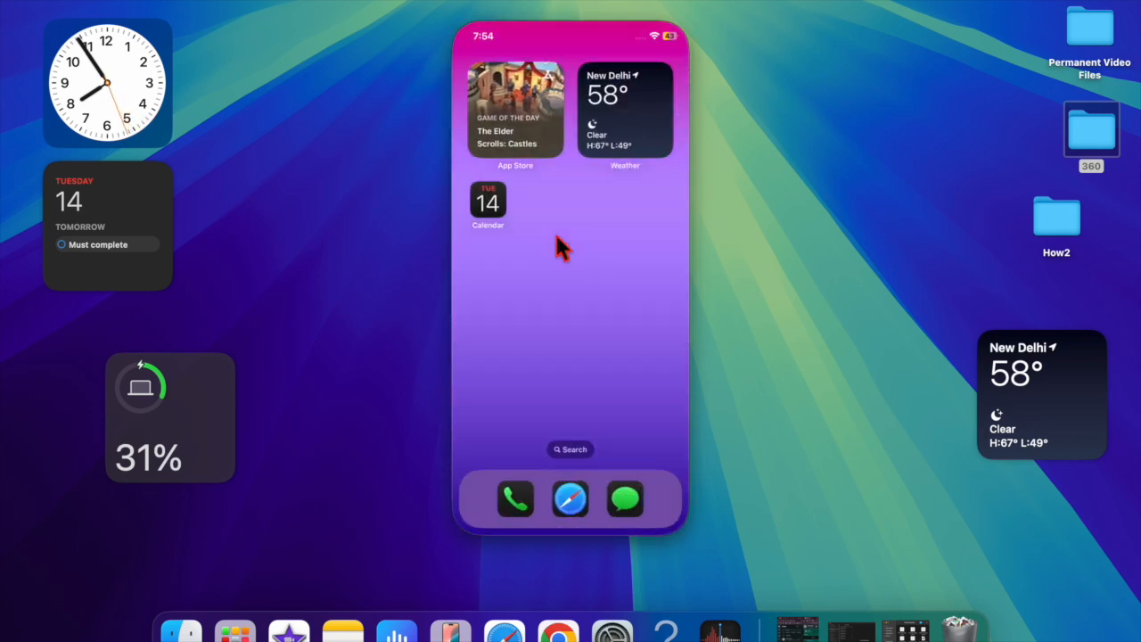
Scroll through the mirrored iPhone's home screen widgets.
scroll(down, 3)
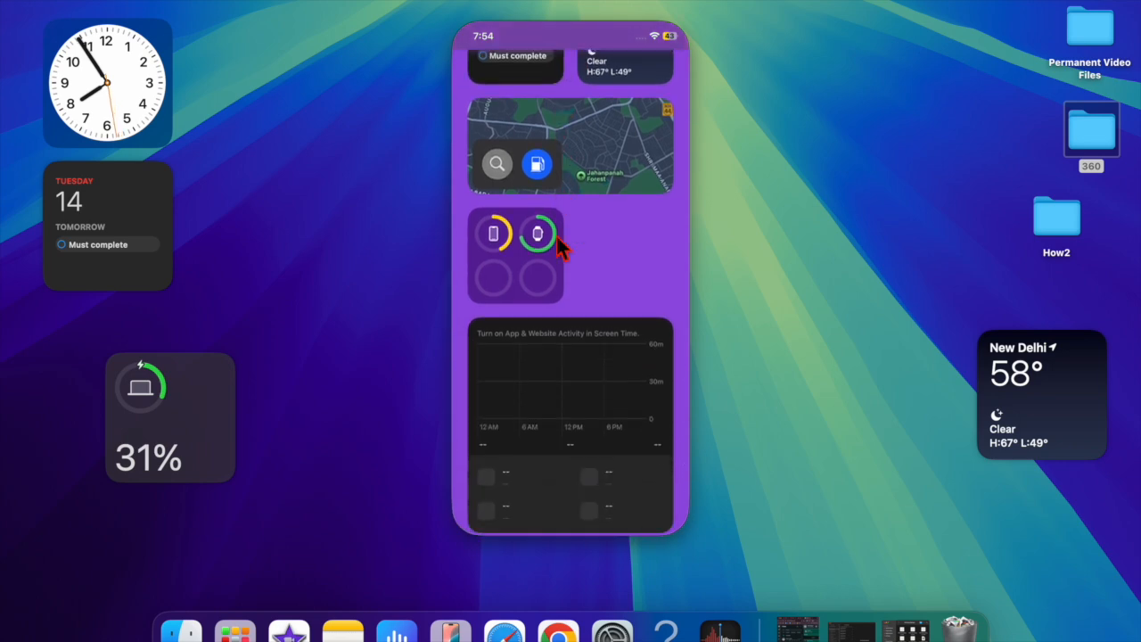